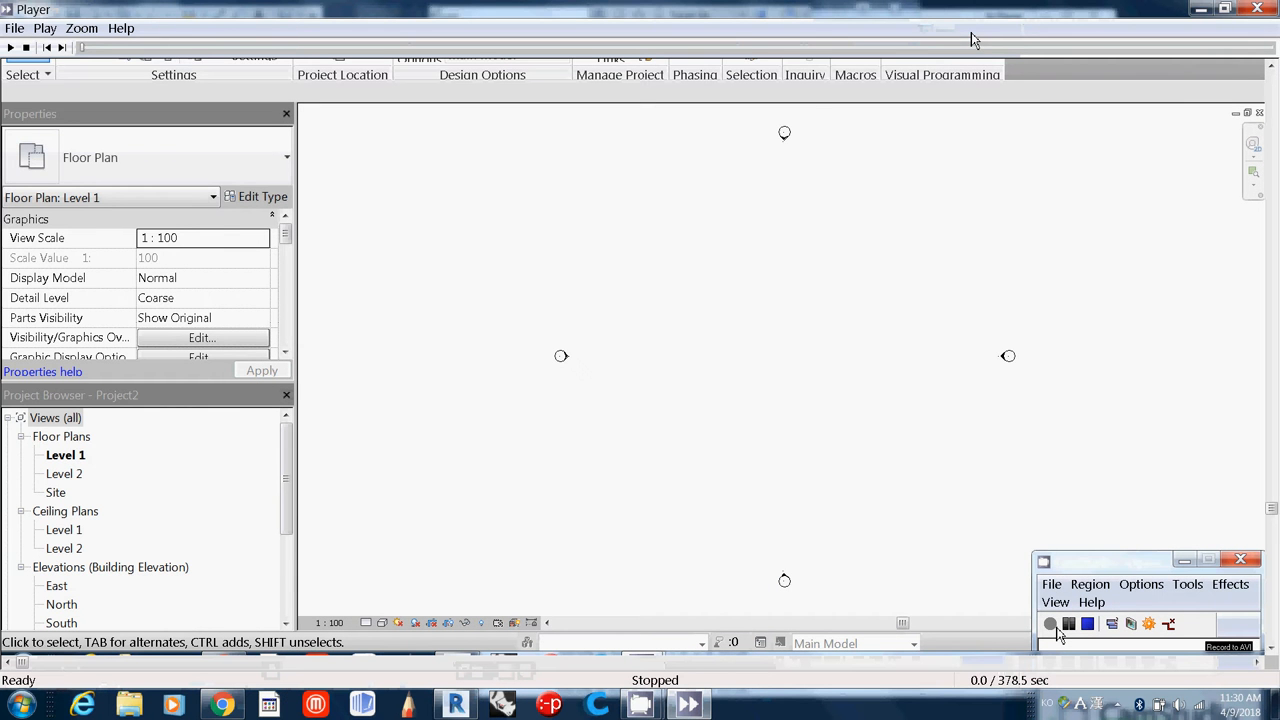
mouse_move(484, 344)
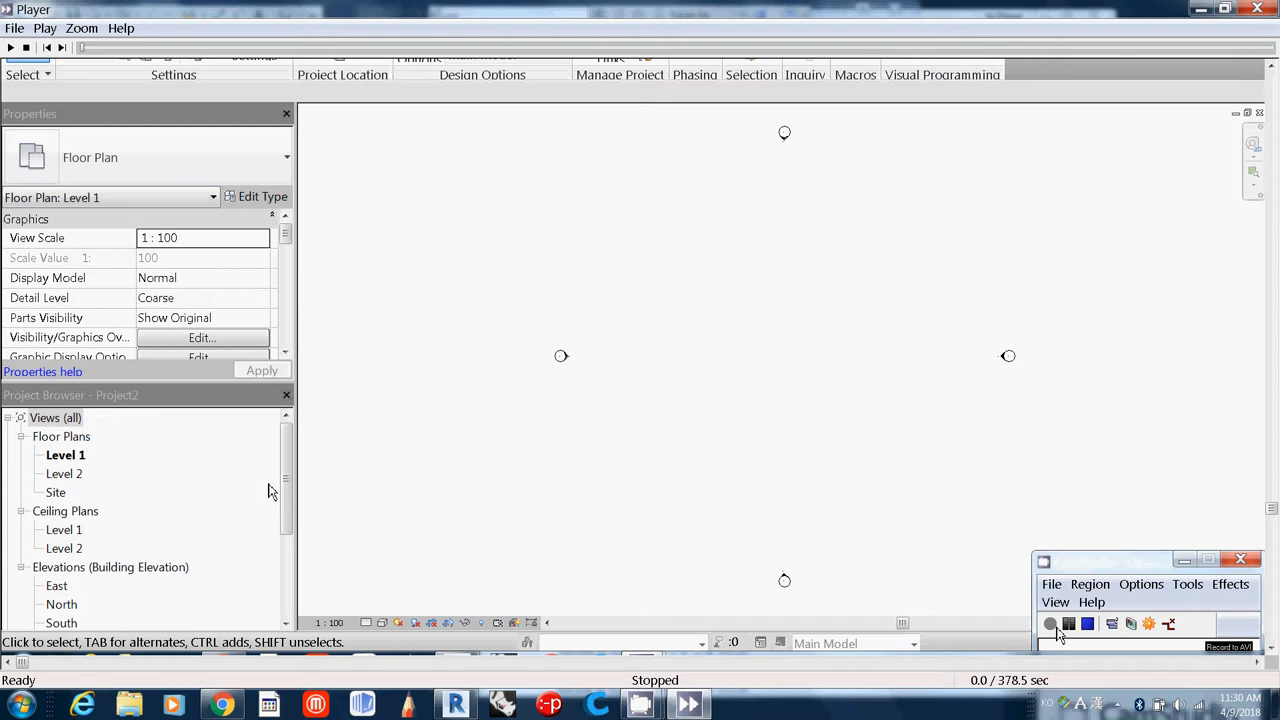
mouse_move(44, 602)
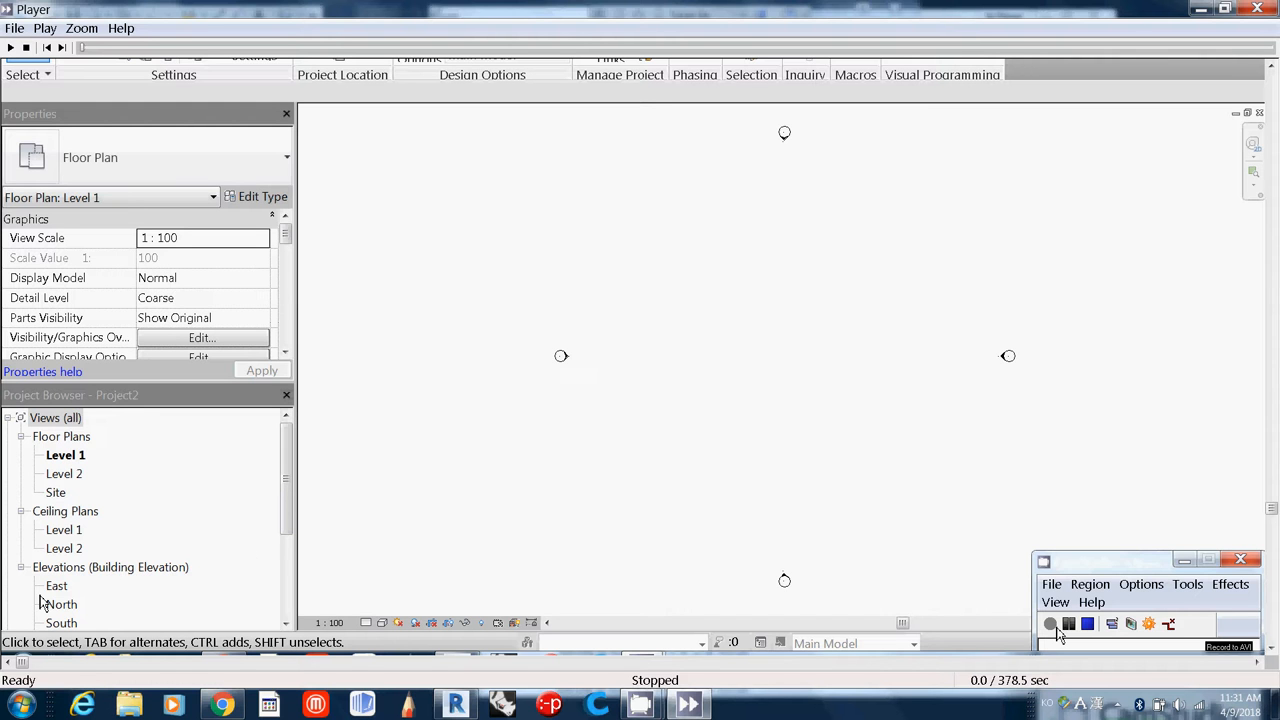
mouse_move(68, 604)
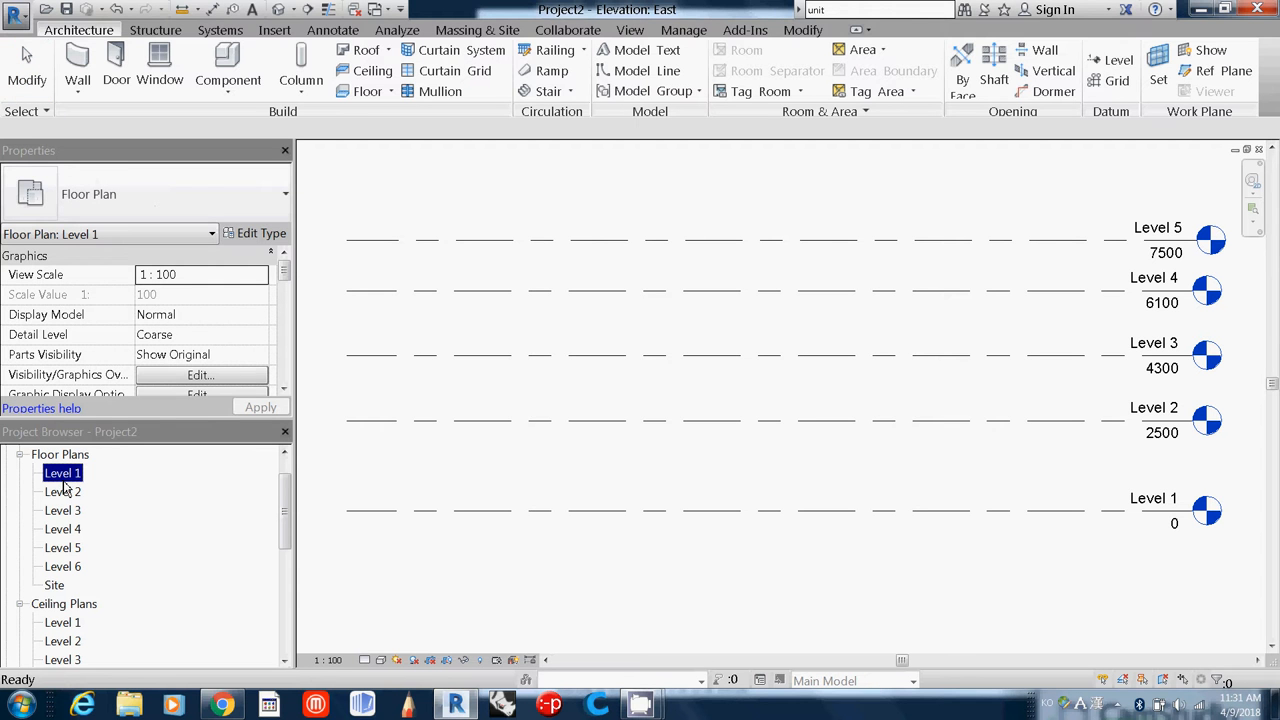
mouse_move(64, 580)
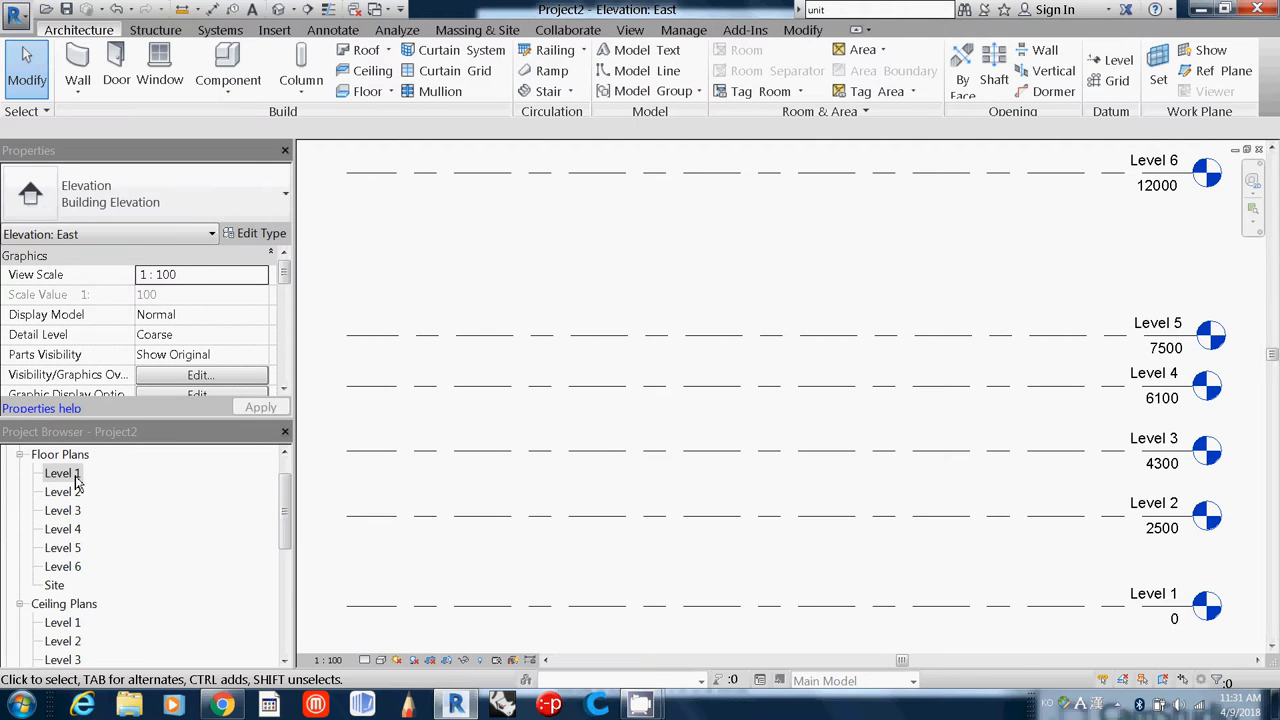
Step: Open the Level 1 floor plan from the Project Browser
double_click(64, 472)
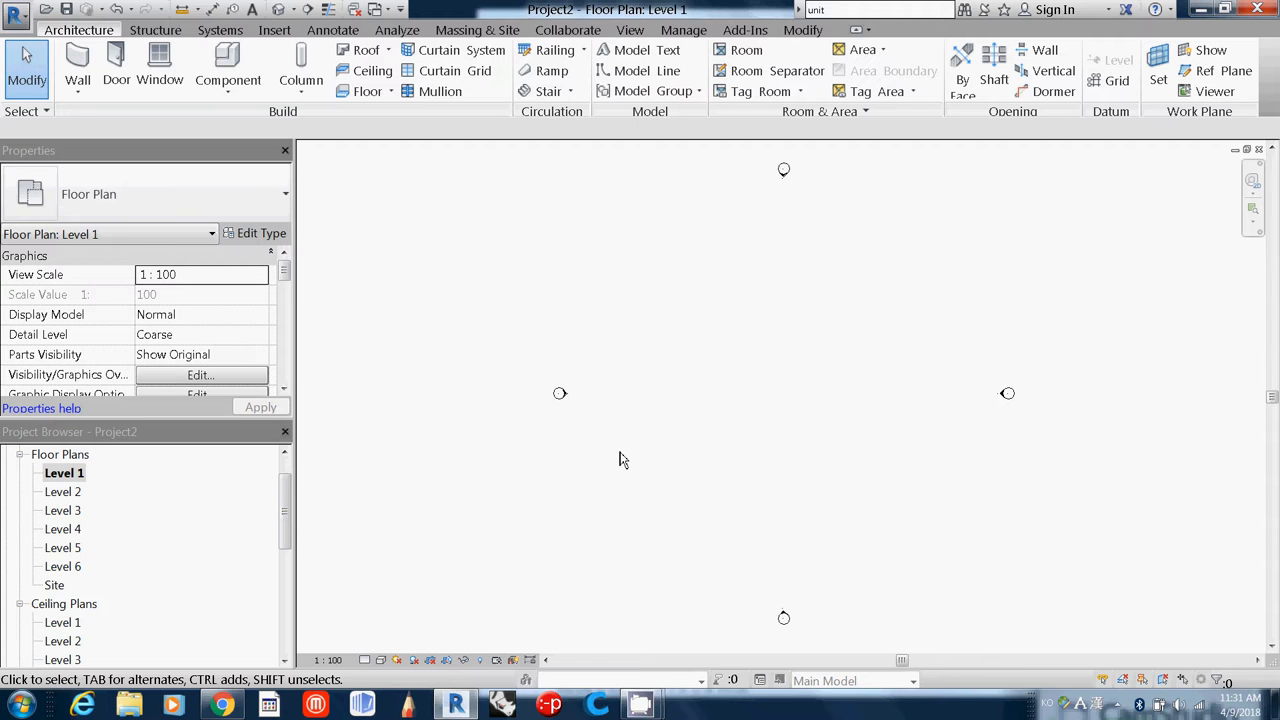
mouse_move(1070, 154)
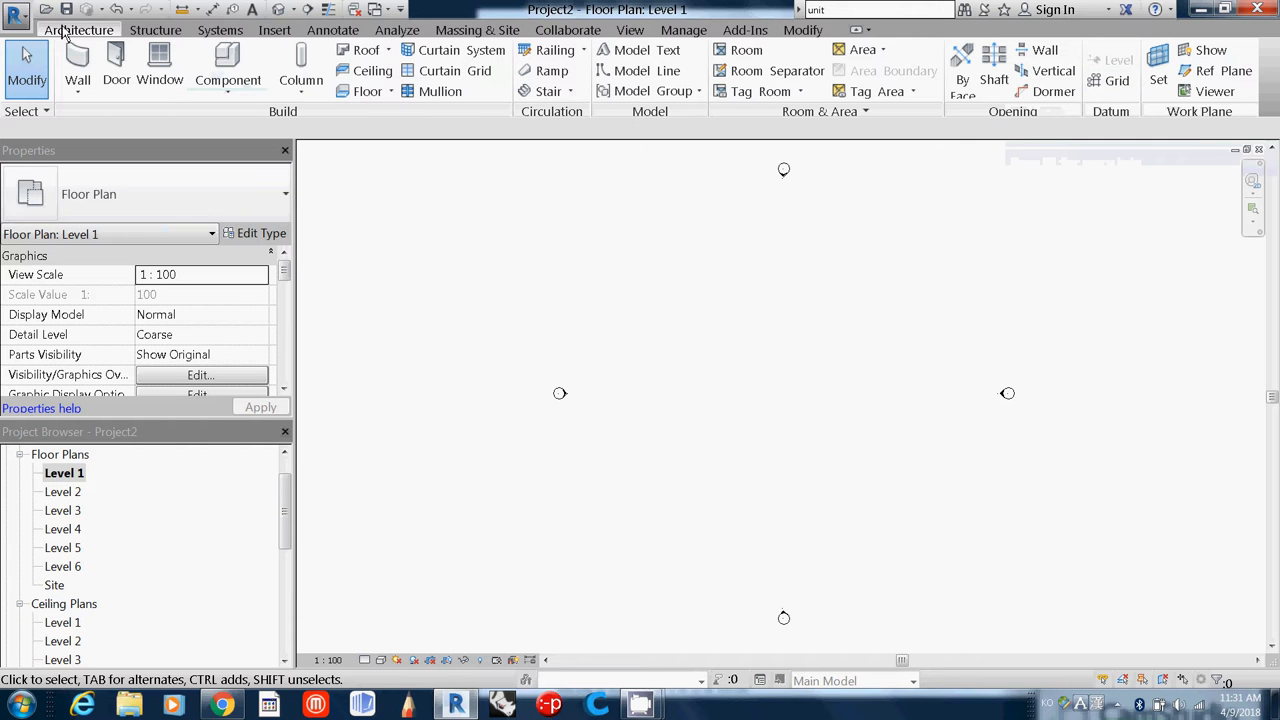
mouse_move(1054, 92)
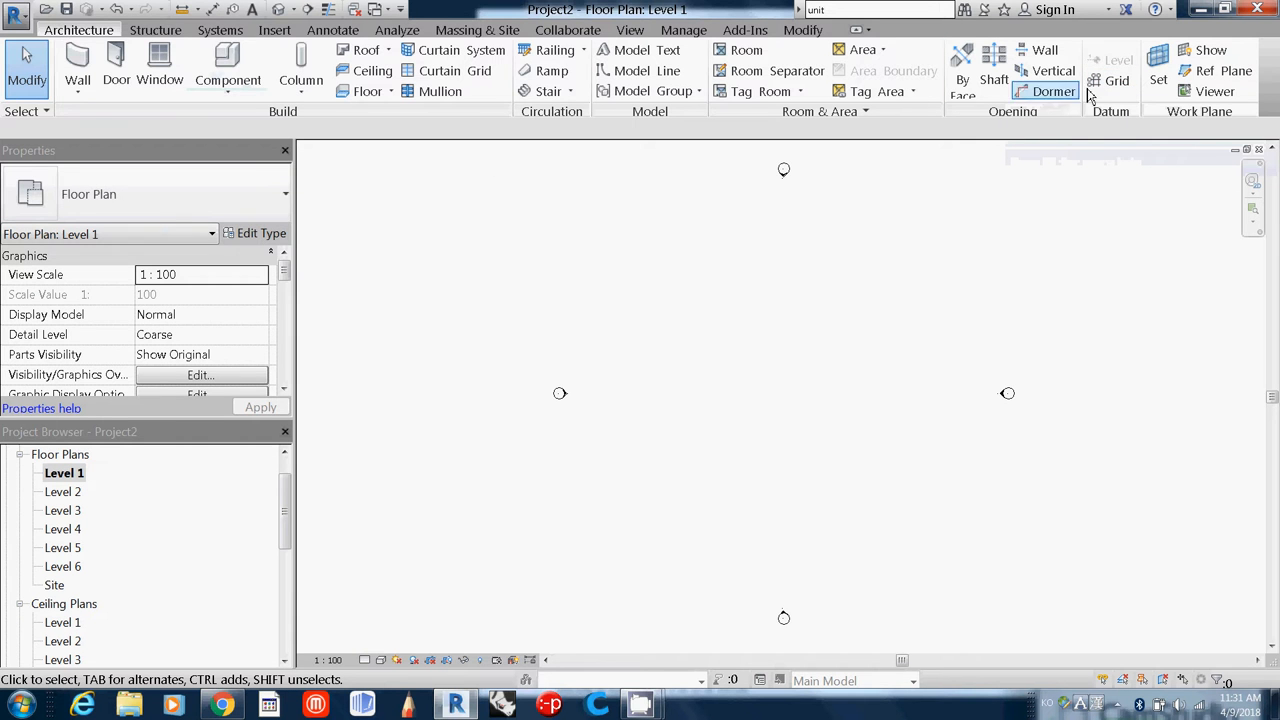
Step: Activate the Grid tool from the Architecture Datum panel
click(1116, 80)
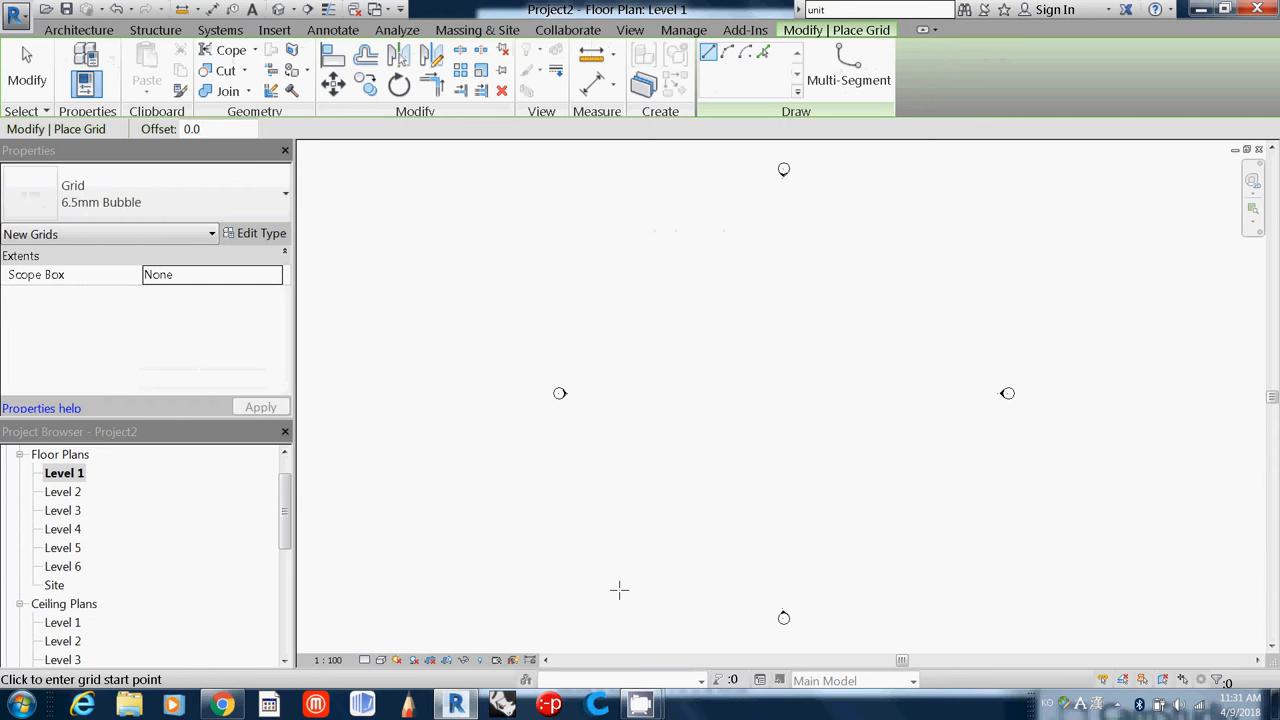
Step: Draw the first vertical grid line from bottom to top across the plan
click(612, 590)
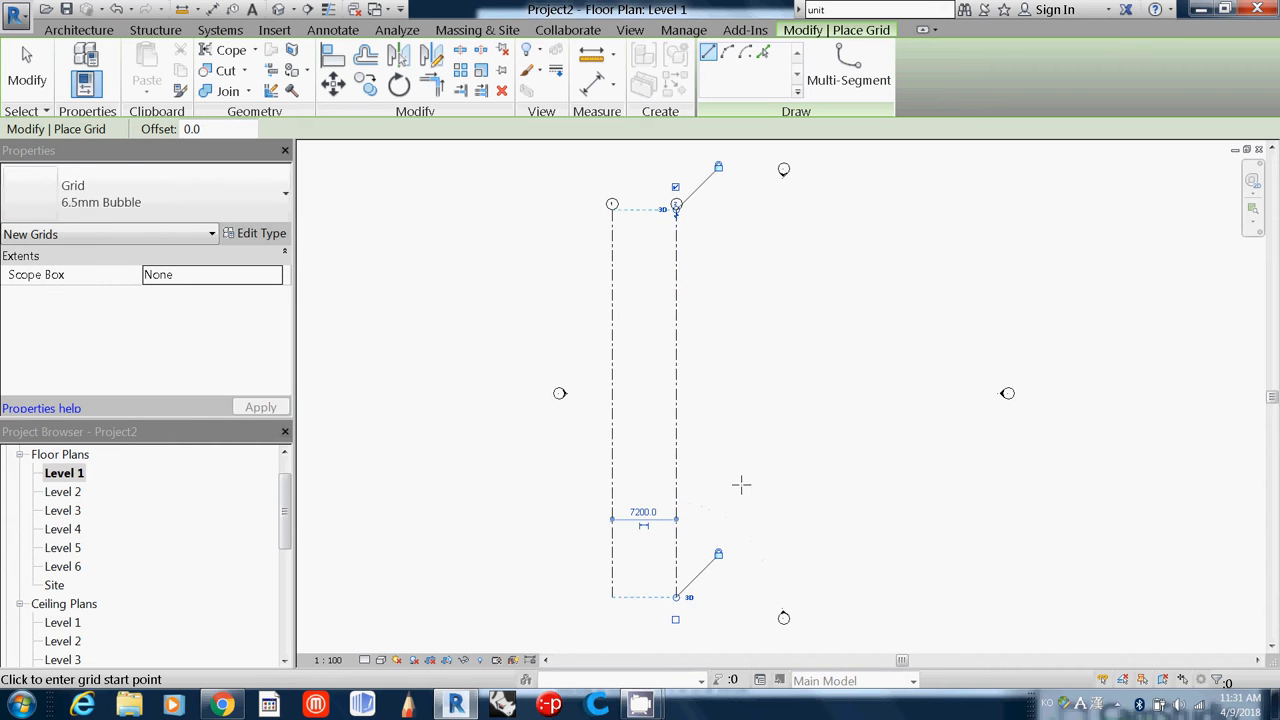
click(744, 224)
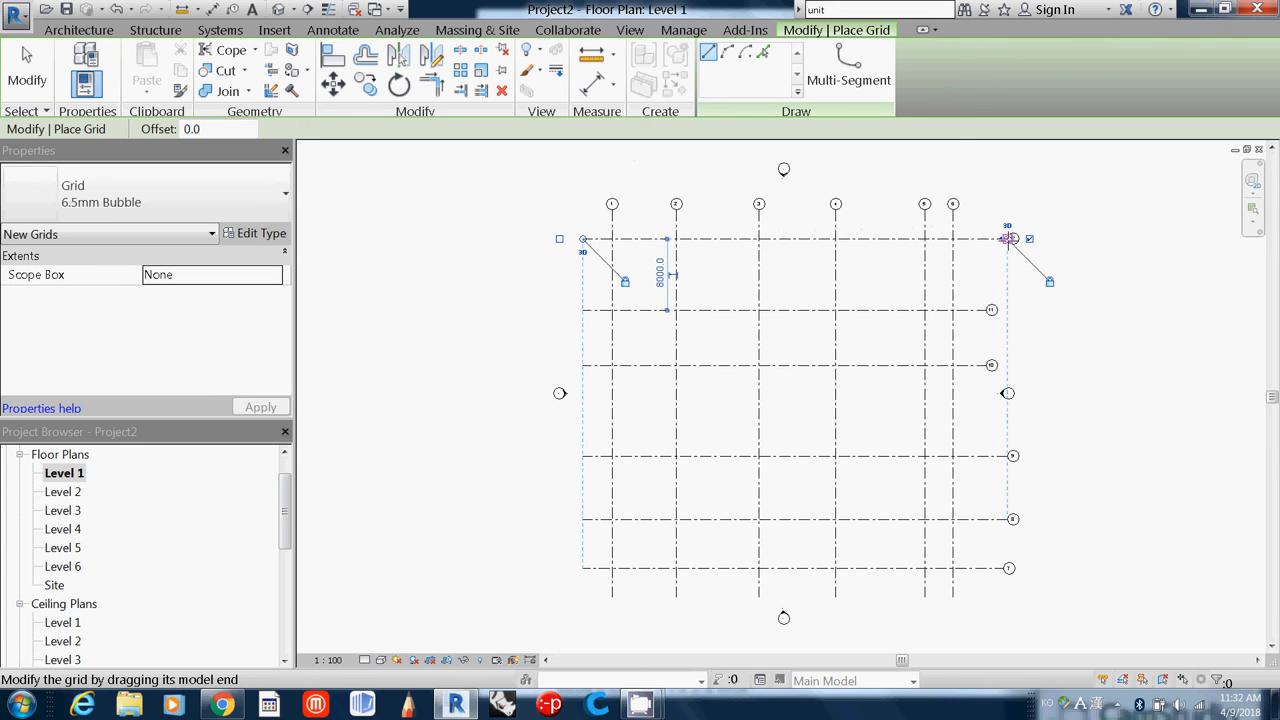
mouse_move(1010, 240)
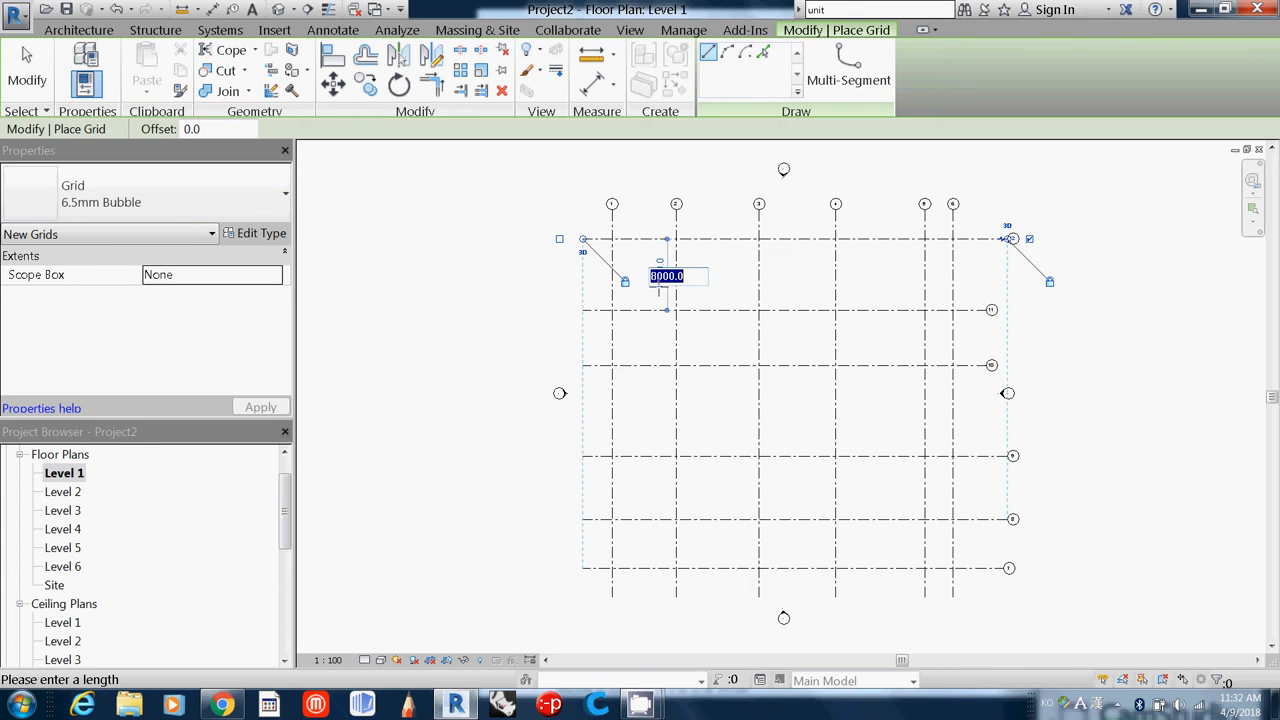
Step: Edit the top horizontal grid's temporary dimension to a shorter spacing
text(400)
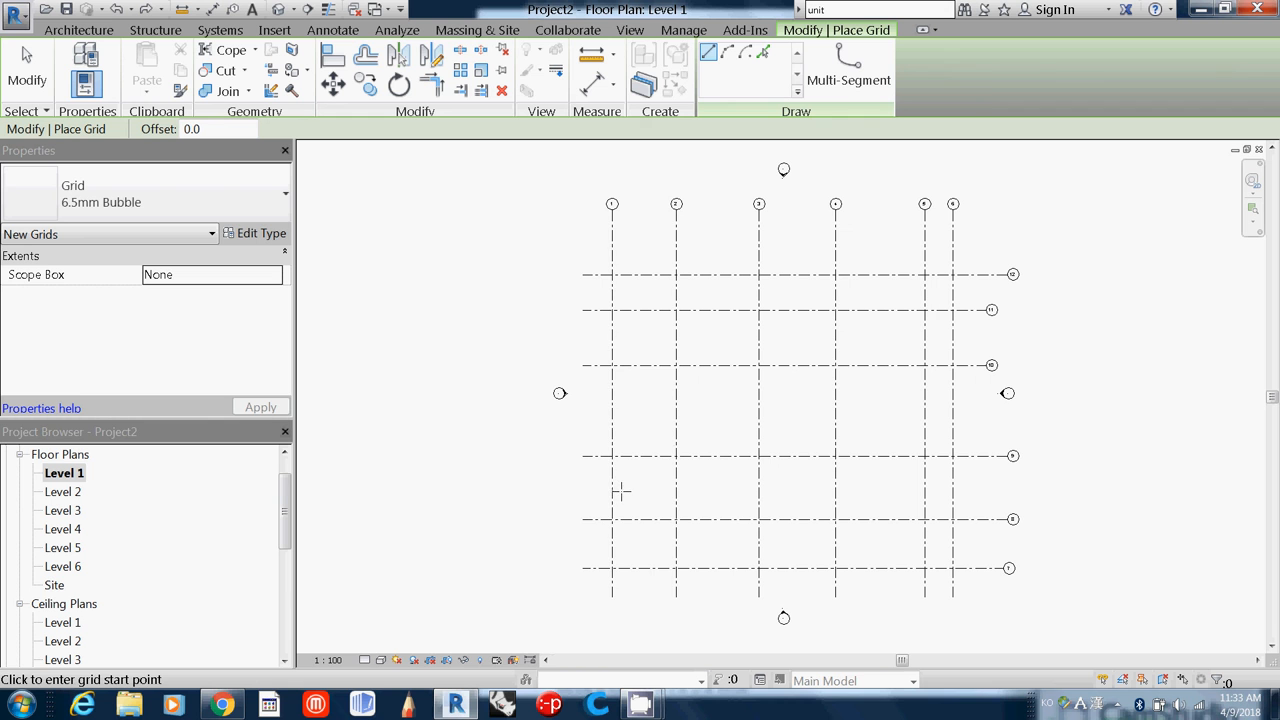
mouse_move(1060, 476)
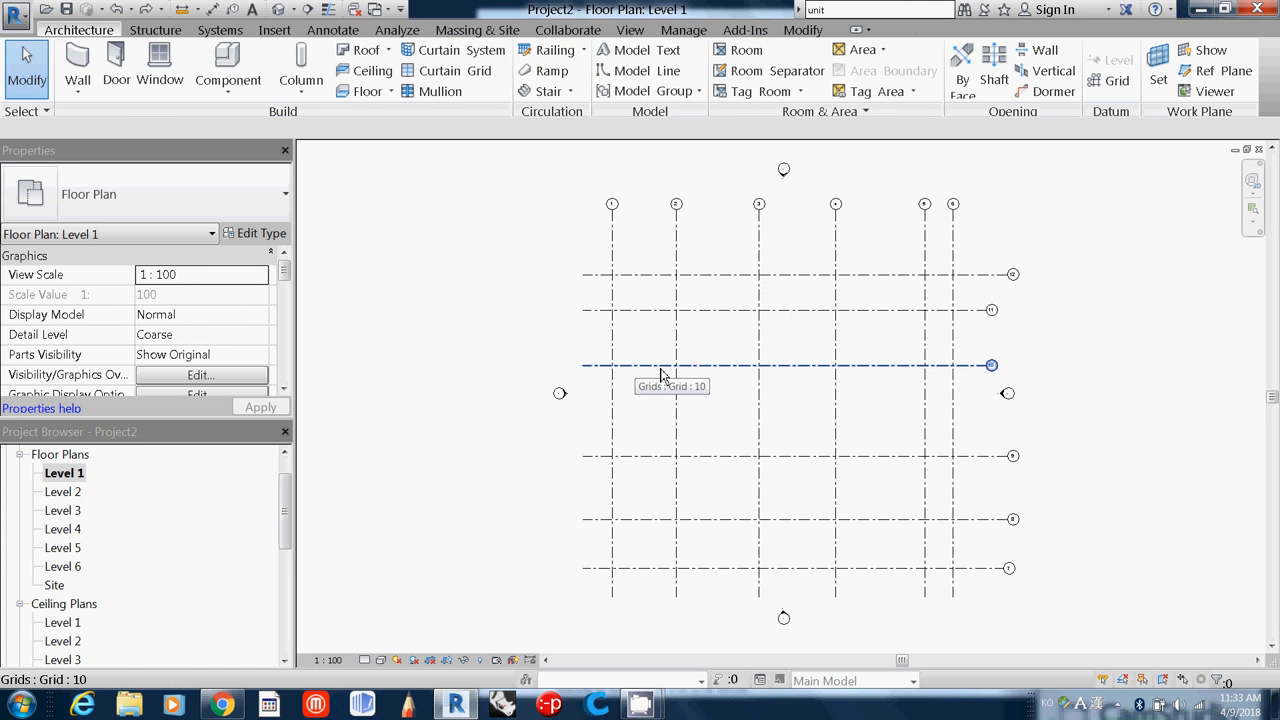
mouse_move(868, 378)
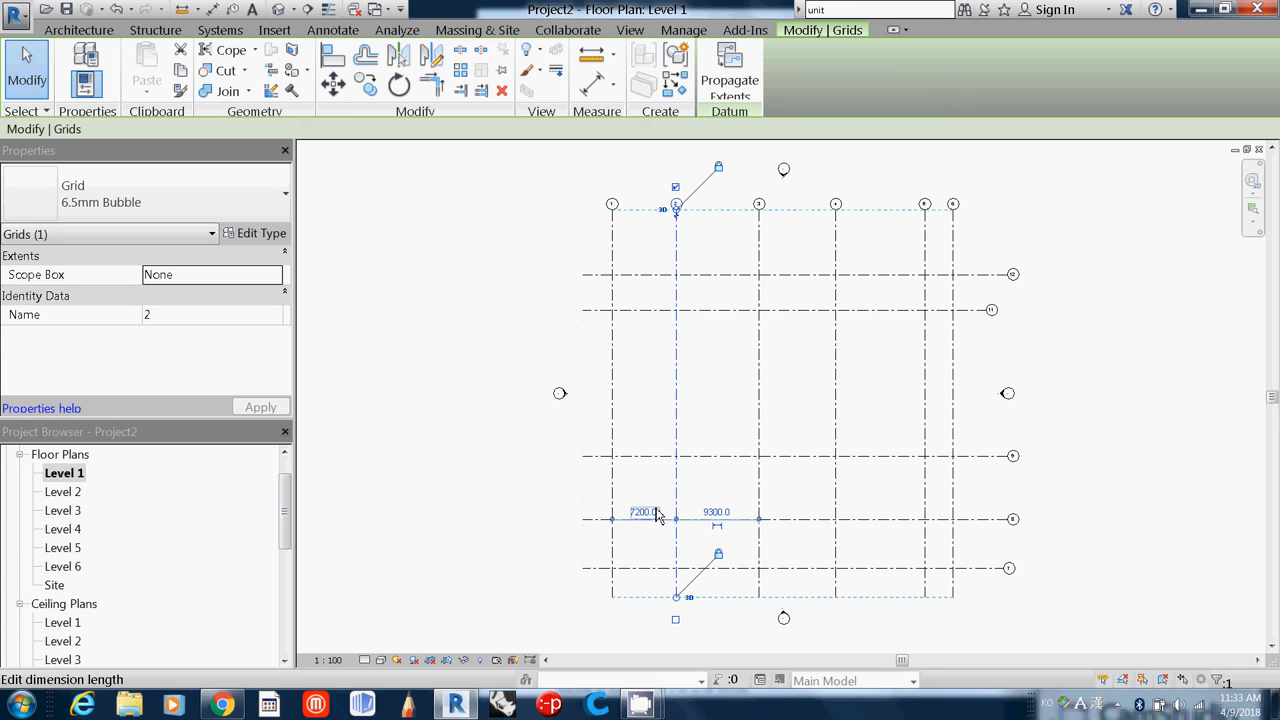
Step: Set vertical grid 2 at 8000 from the first grid, leaving 8600 to the next
text(800)
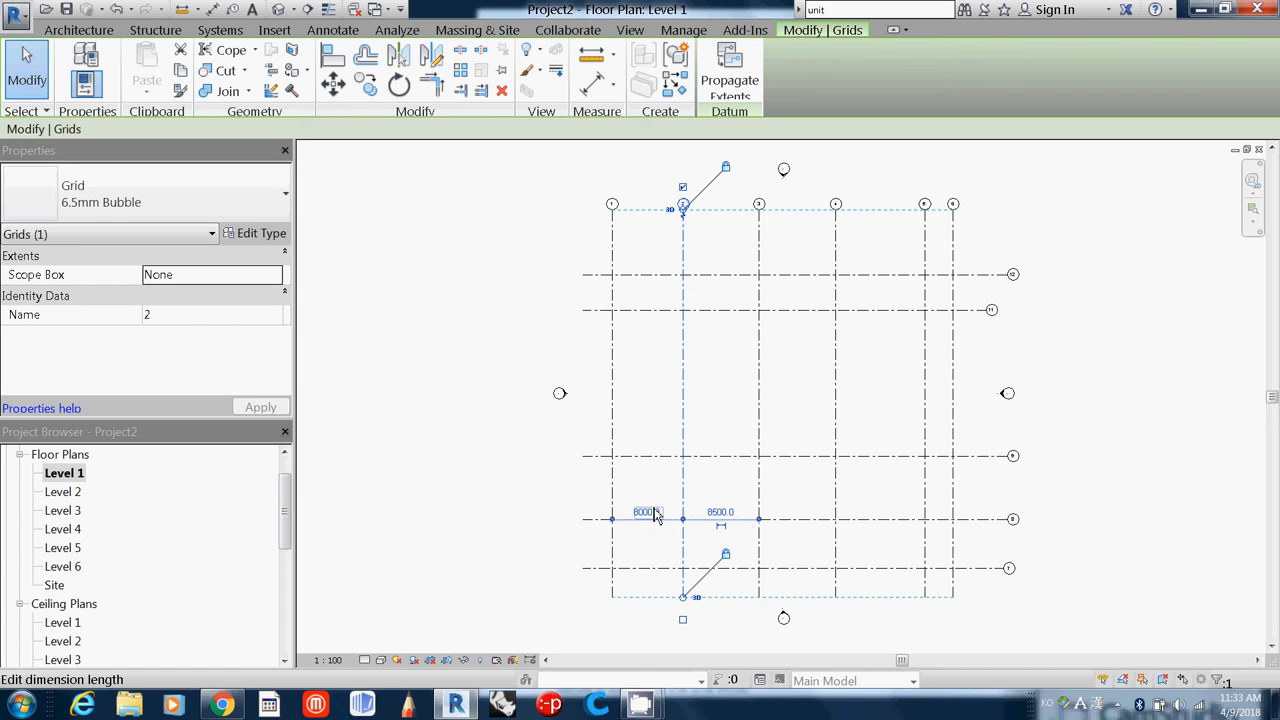
click(810, 540)
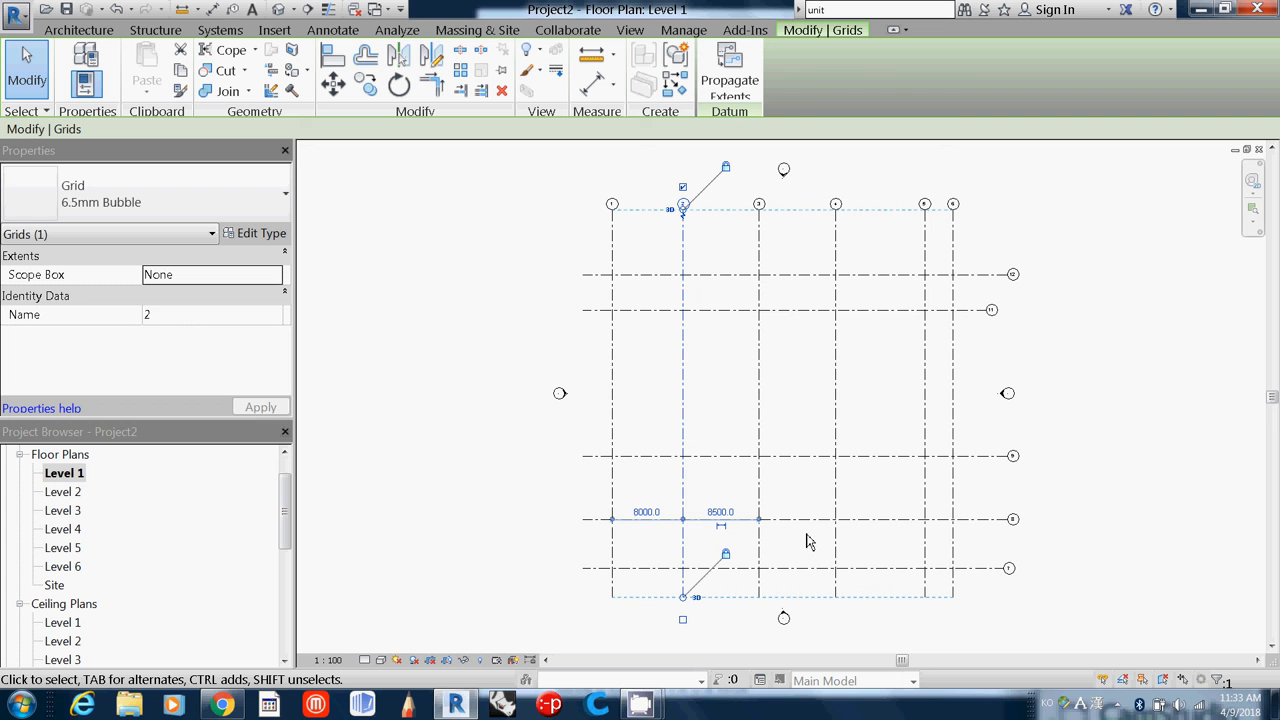